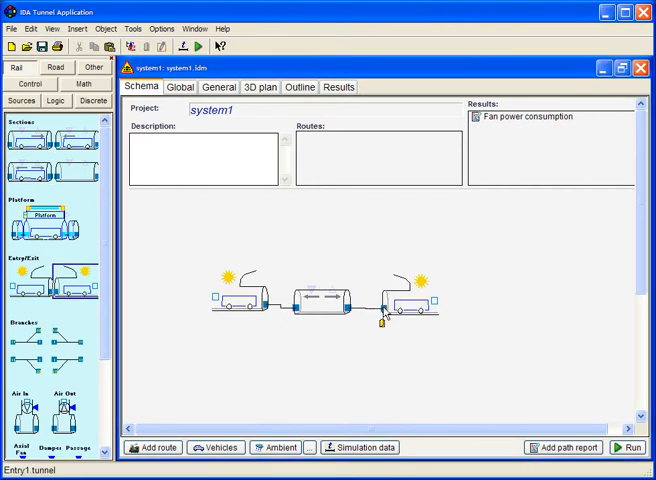
# - Start a new path report and select Air volume flow as its variable
pyautogui.click(155, 447)
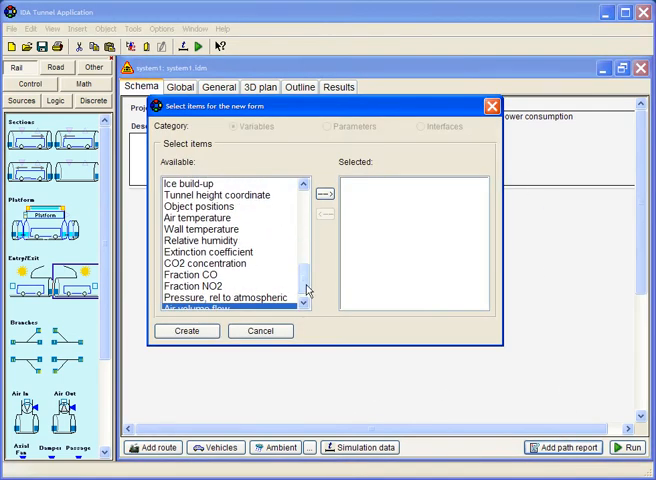
pyautogui.click(323, 193)
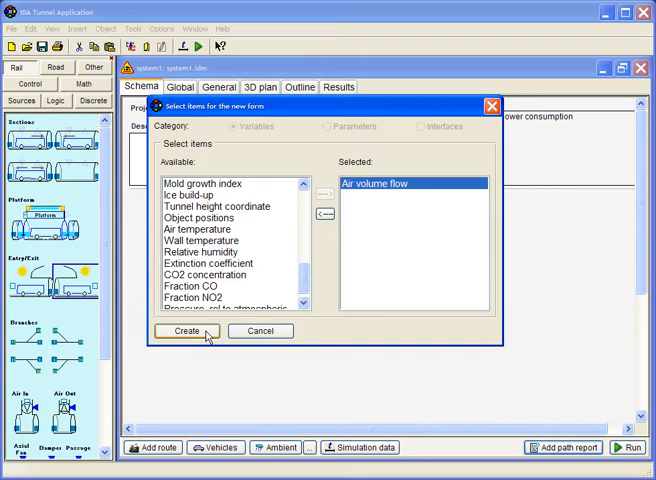
# - Create the Air volume flow path report, run the simulation and view its 3D diagram
pyautogui.click(186, 331)
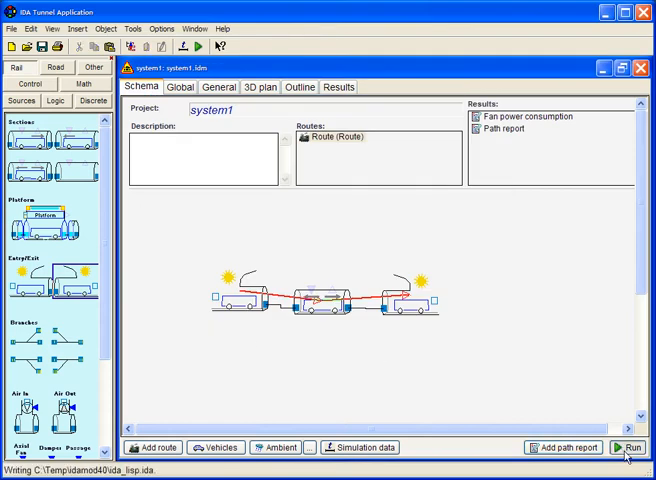
pyautogui.click(630, 447)
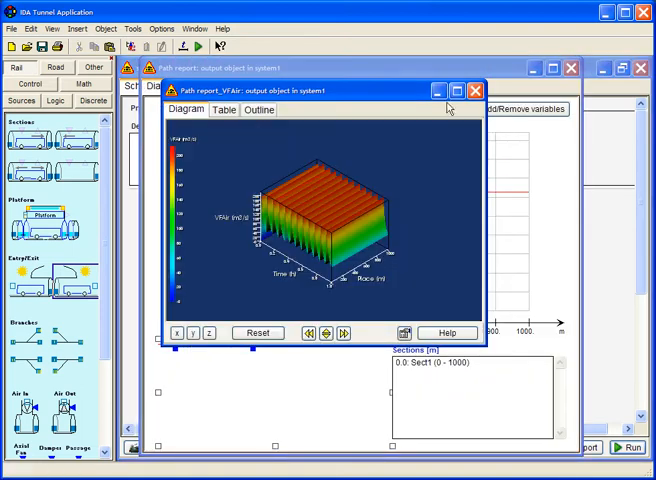
pyautogui.click(459, 91)
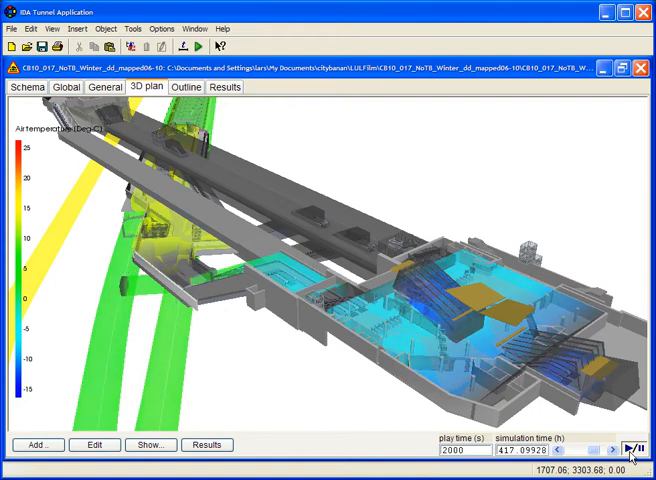
# - Play the air temperature animation in the station's 3D plan
pyautogui.click(631, 450)
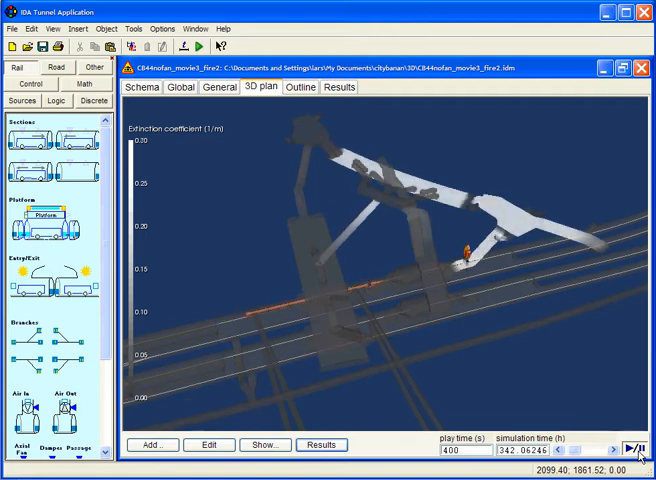
# - Pause and resume the smoke extinction coefficient animation in the 3D plan
pyautogui.click(636, 451)
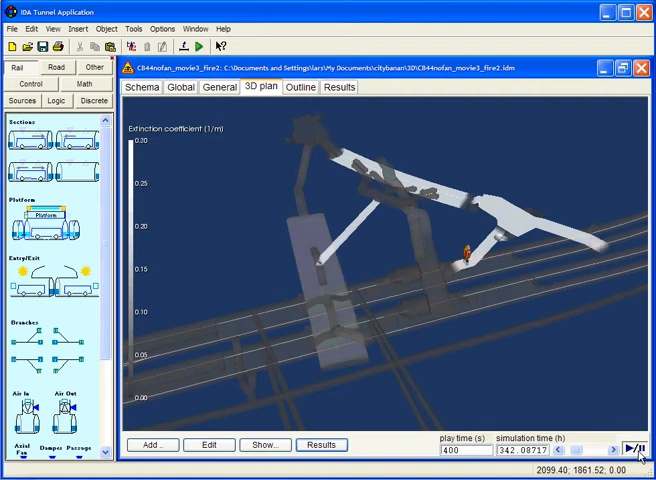
pyautogui.click(638, 449)
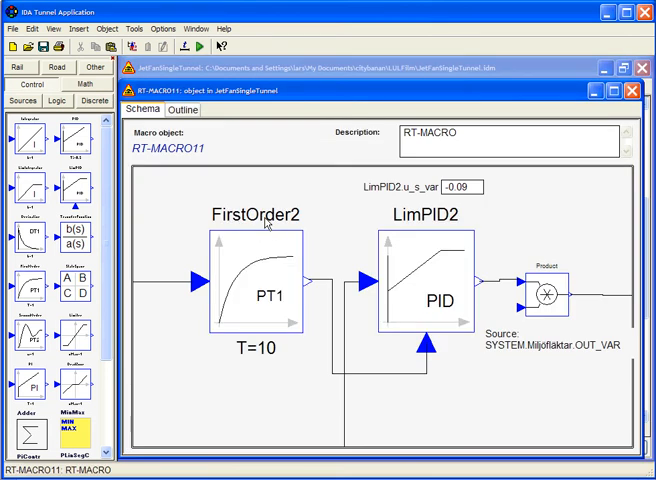
pyautogui.moveTo(346, 195)
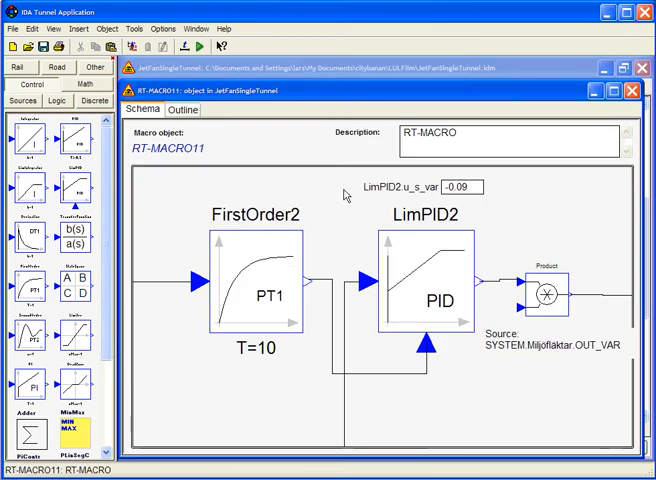